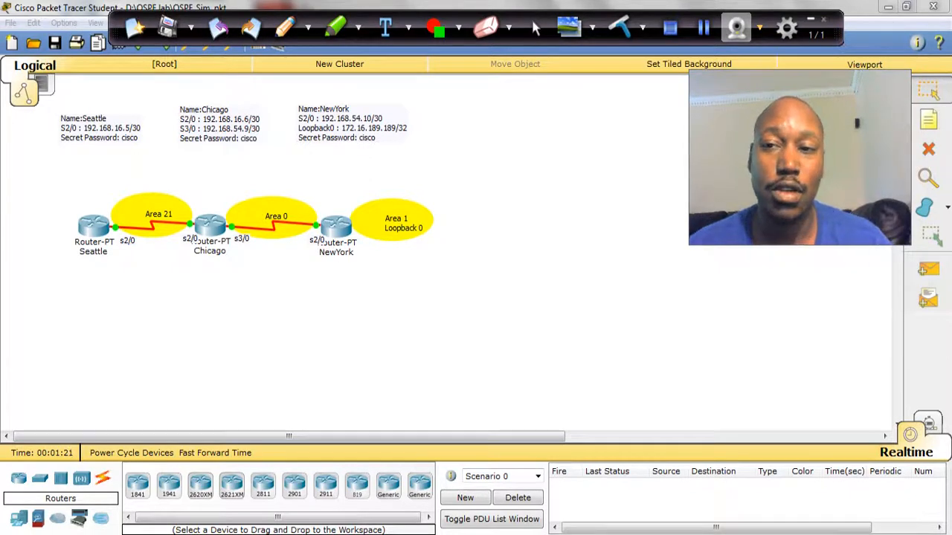
# Step: Bring up the Seattle router's device window from the Logical workspace
pyautogui.click(736, 27)
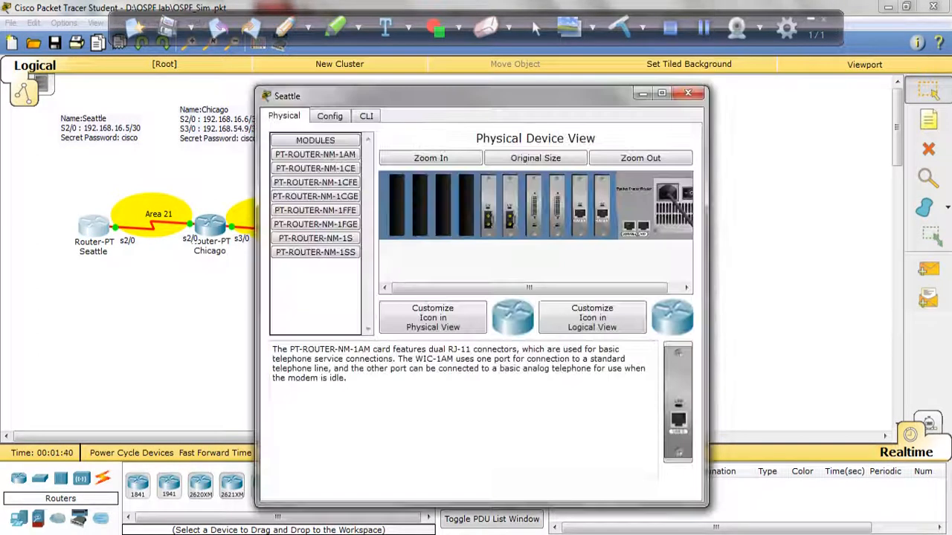
pyautogui.click(366, 116)
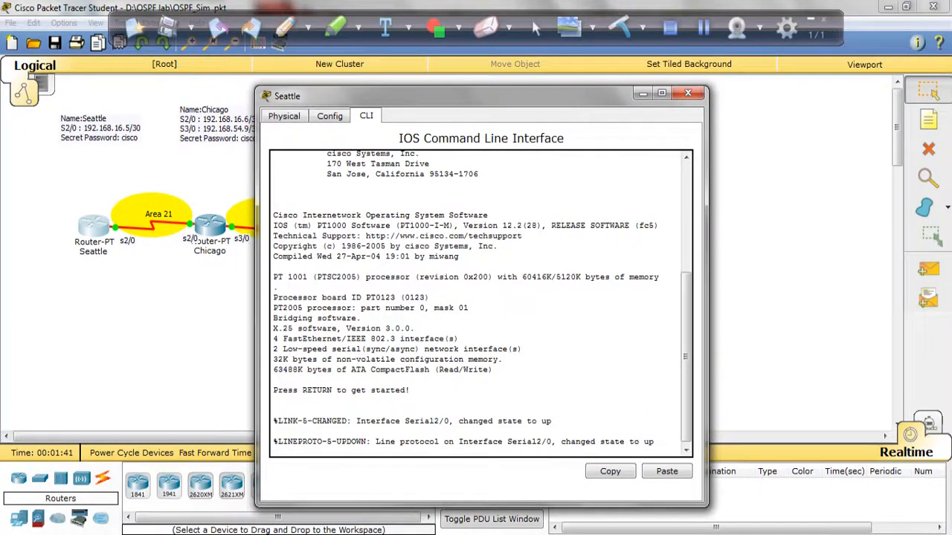
pyautogui.write('en')
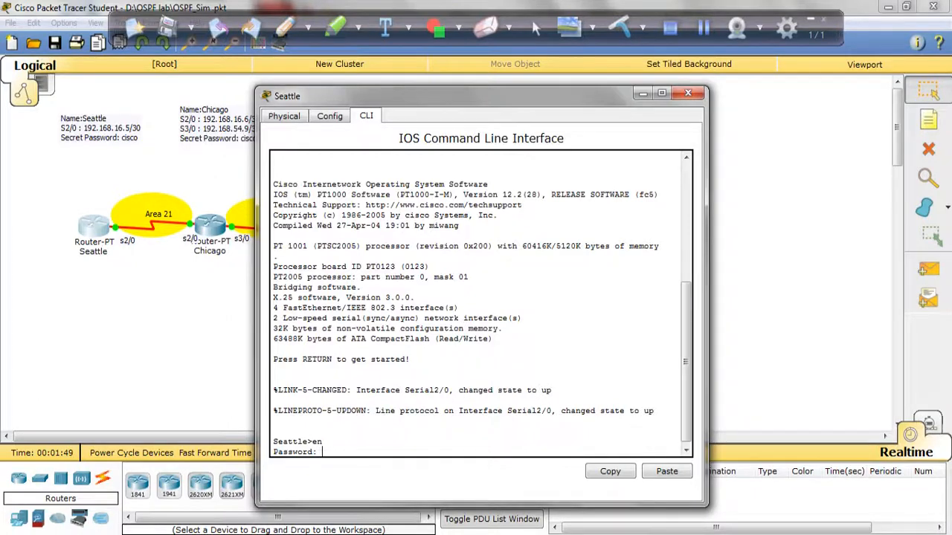
pyautogui.press('enter')
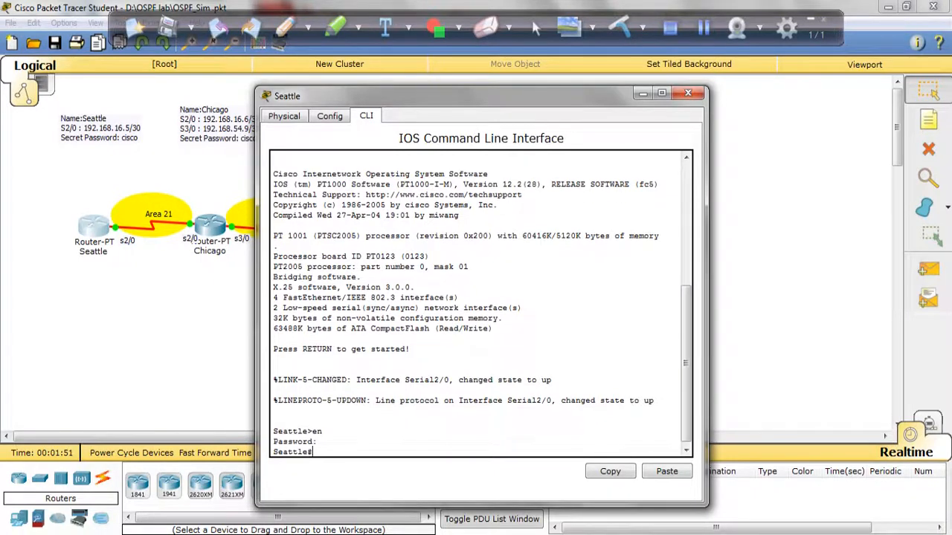
pyautogui.write('show run')
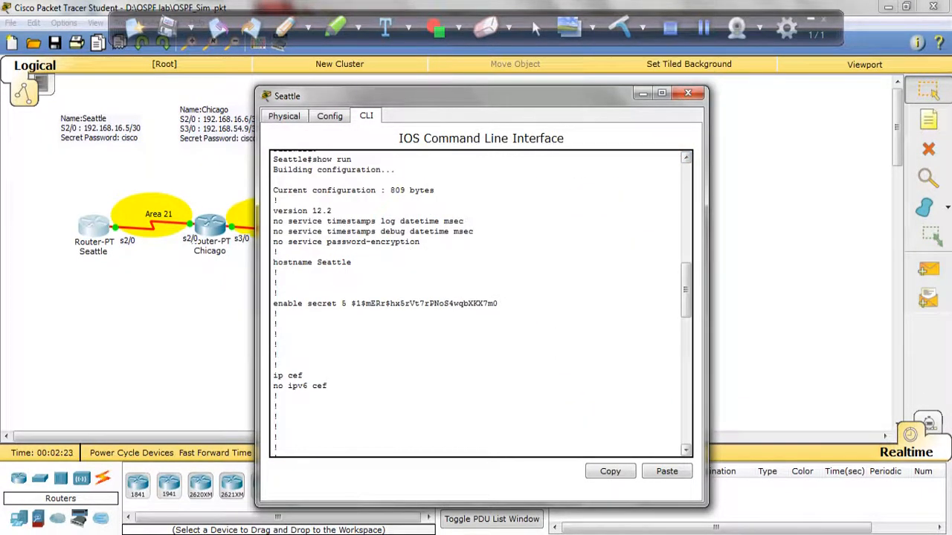
pyautogui.scroll(-3)
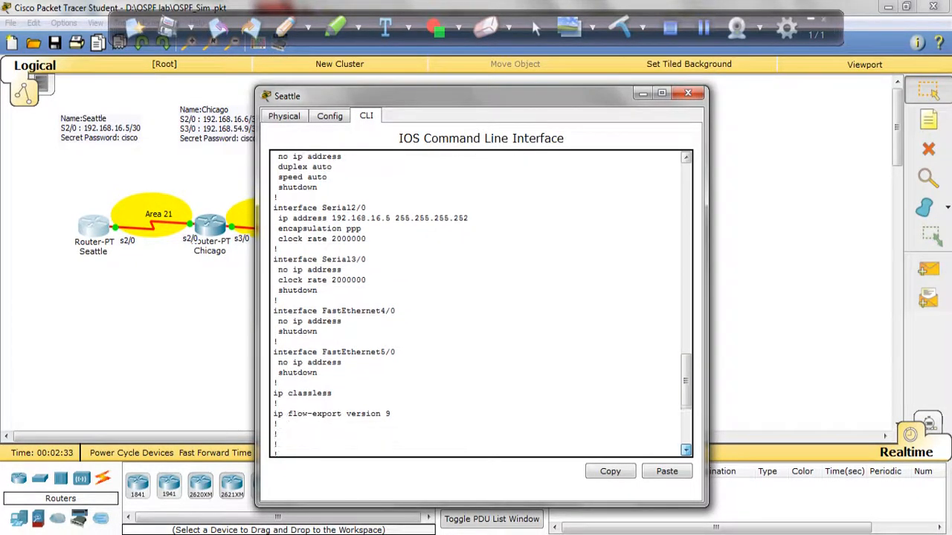
pyautogui.scroll(-3)
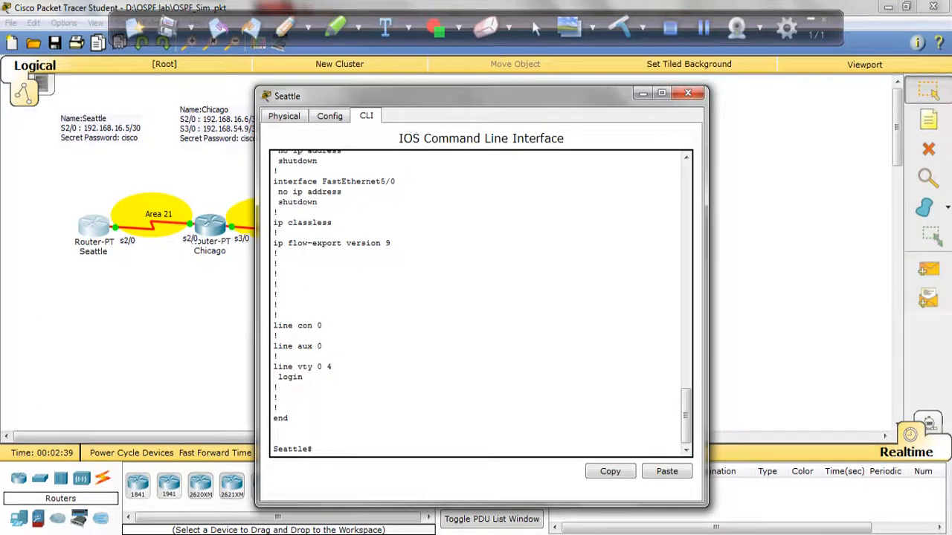
pyautogui.click(687, 92)
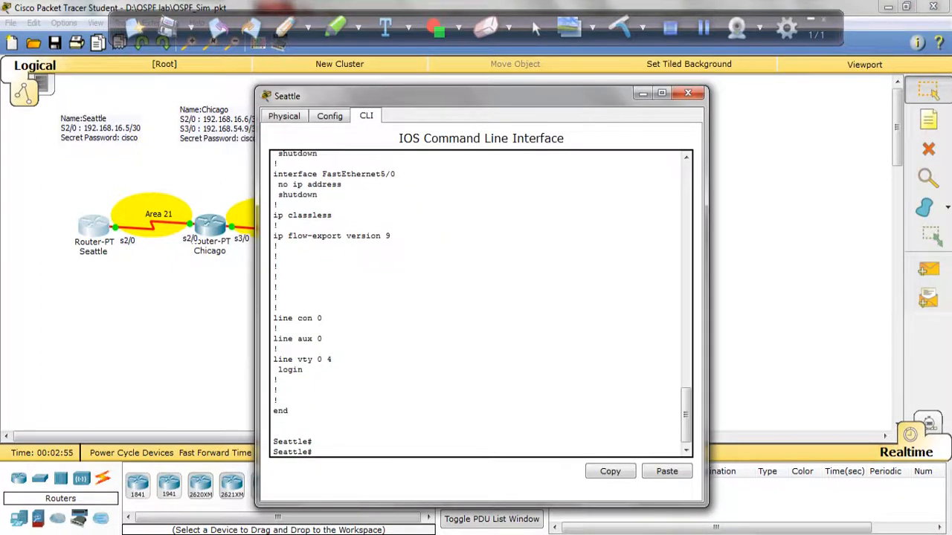
# Step: Enter global configuration on Seattle and start OSPF process 1
pyautogui.write('conf')
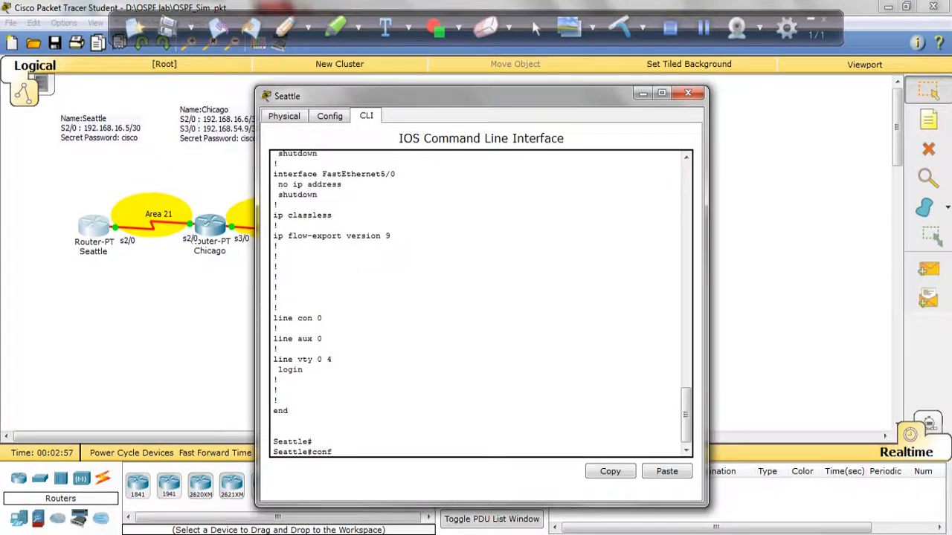
pyautogui.write('config t')
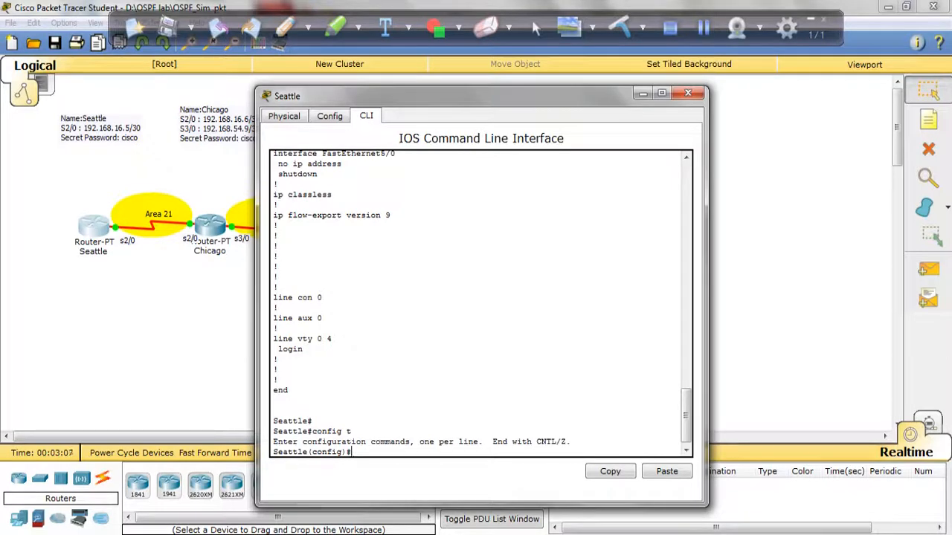
pyautogui.write('router')
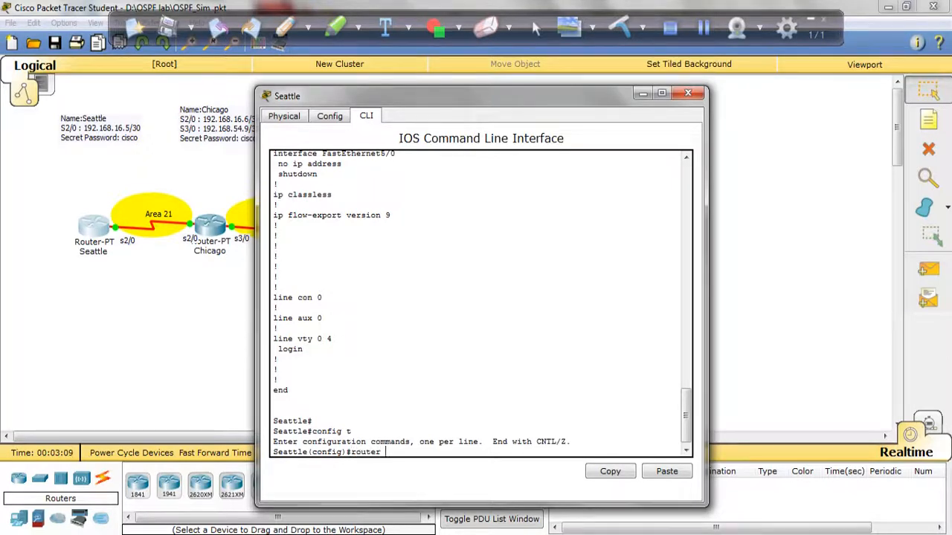
pyautogui.write('ospf')
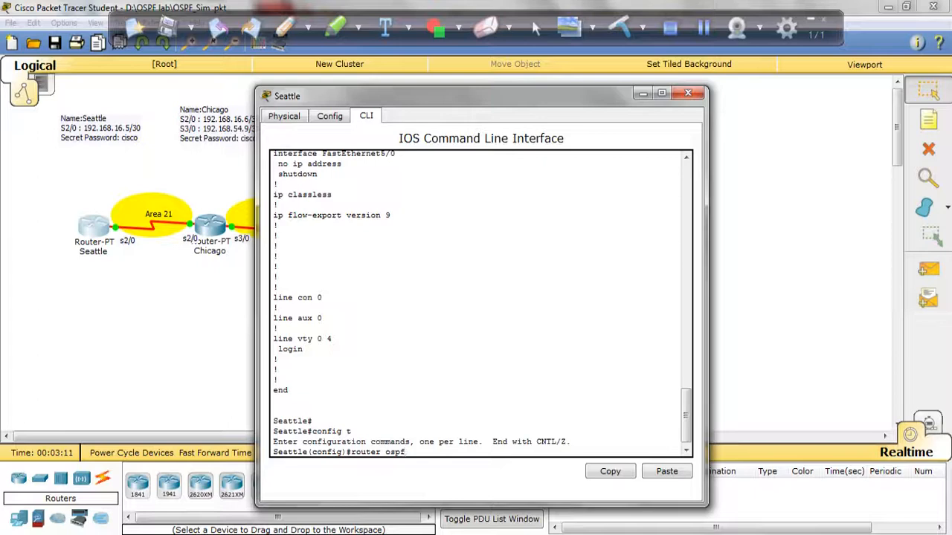
pyautogui.write('1')
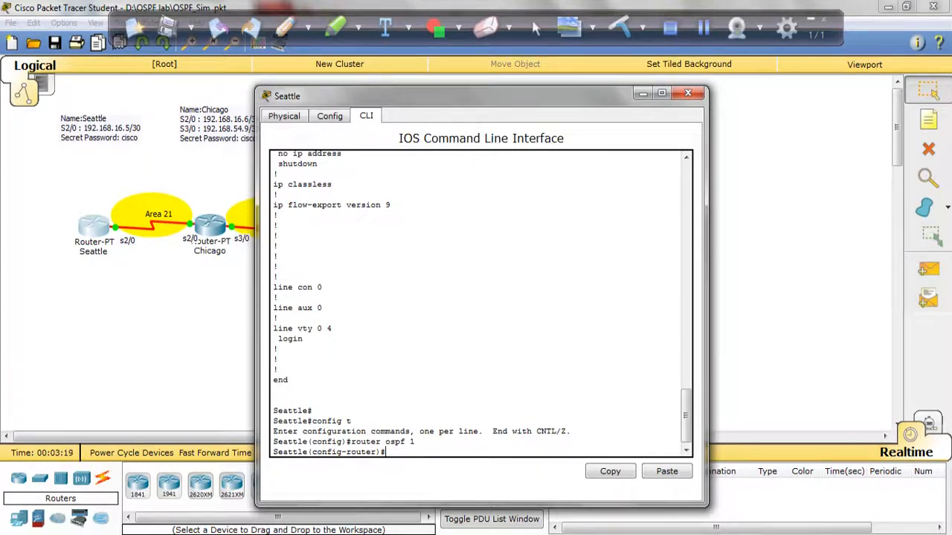
# Step: Advertise network 192.168.16.5 with its wildcard mask in OSPF area 21 on Seattle
pyautogui.write('net')
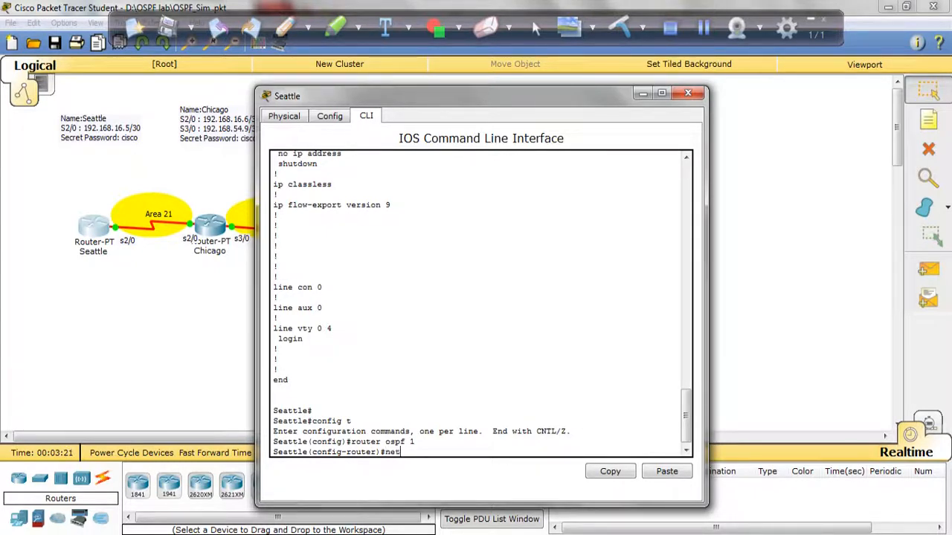
pyautogui.write('work')
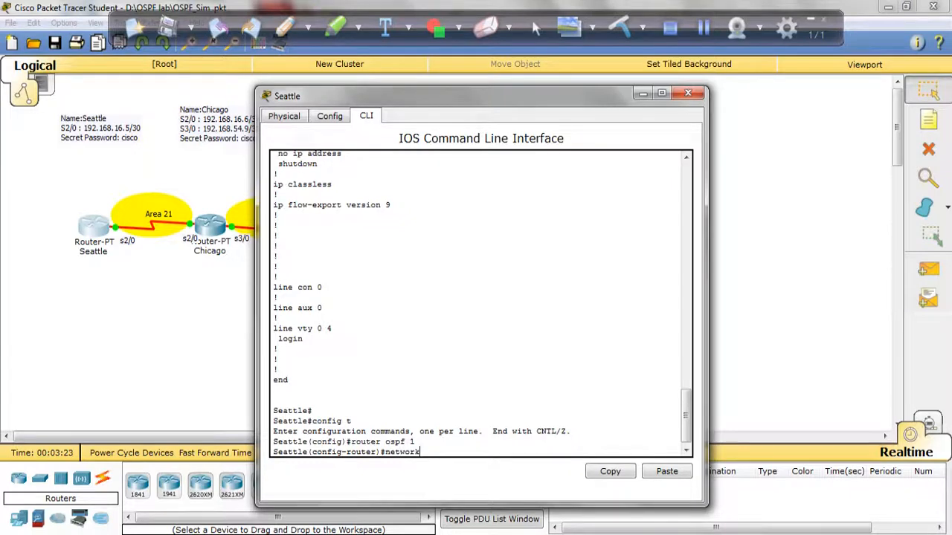
pyautogui.write('1')
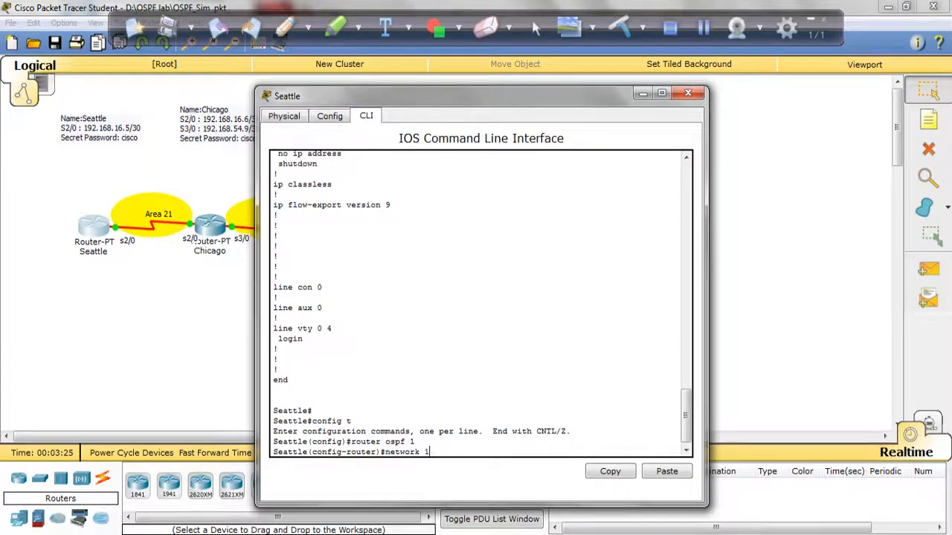
pyautogui.write('92.')
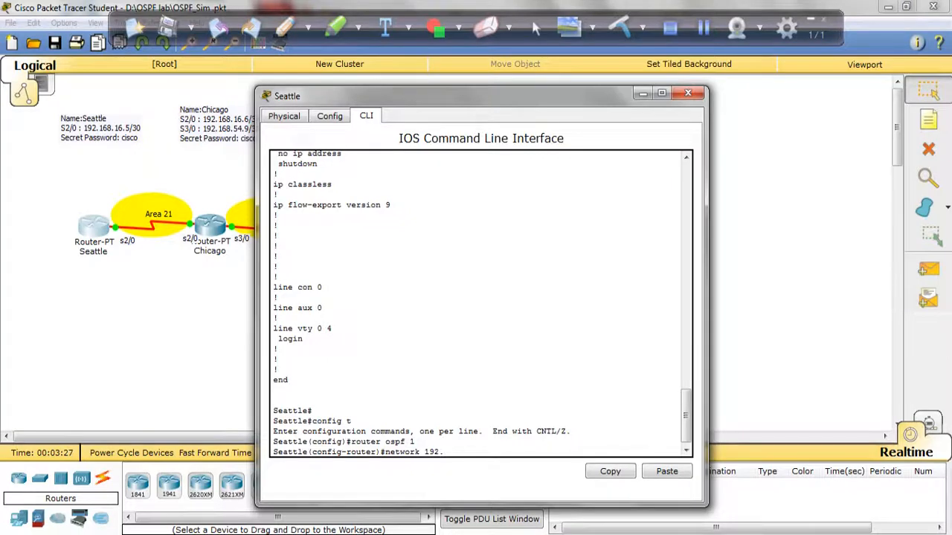
pyautogui.write('168.')
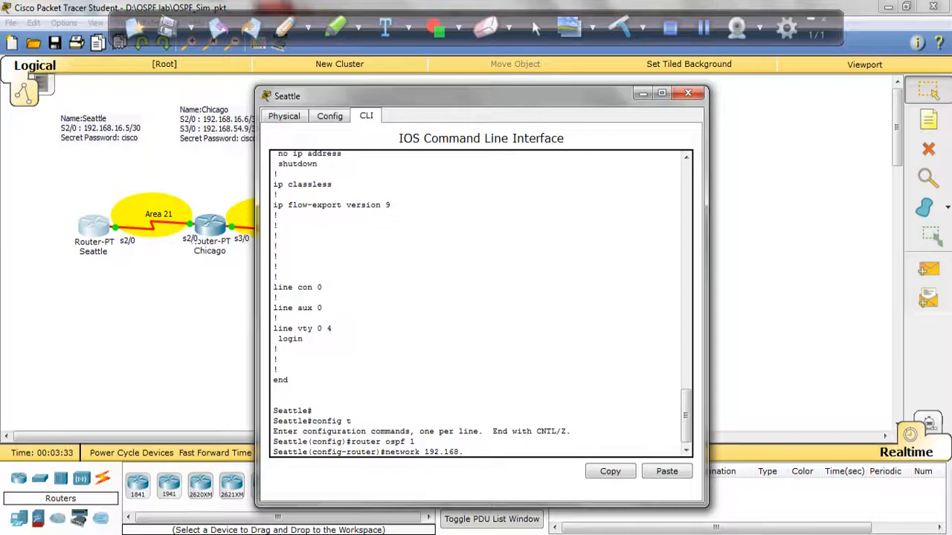
pyautogui.write('16')
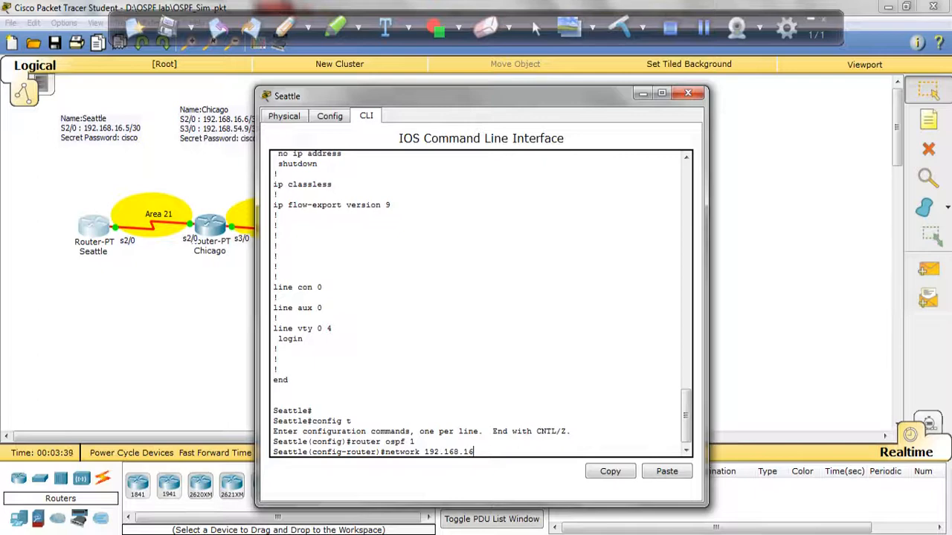
pyautogui.write('.')
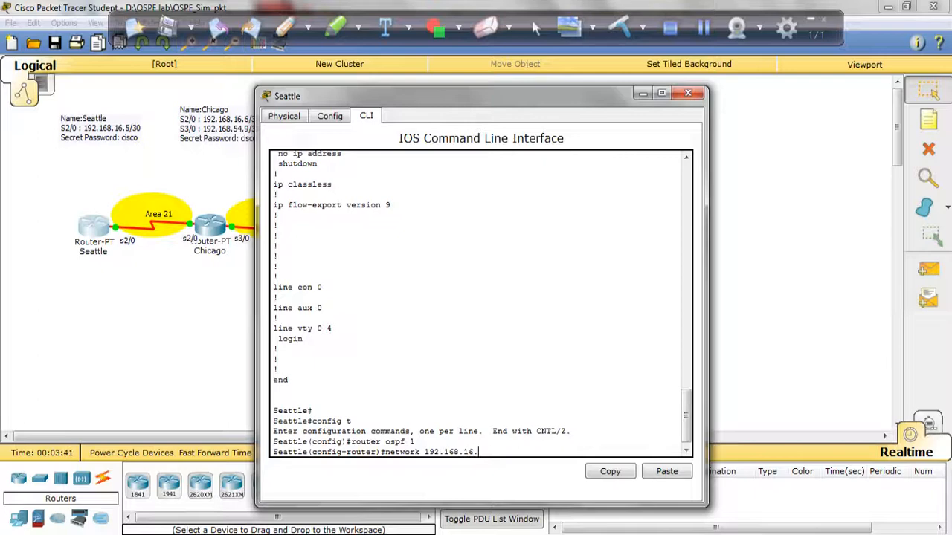
pyautogui.write('5')
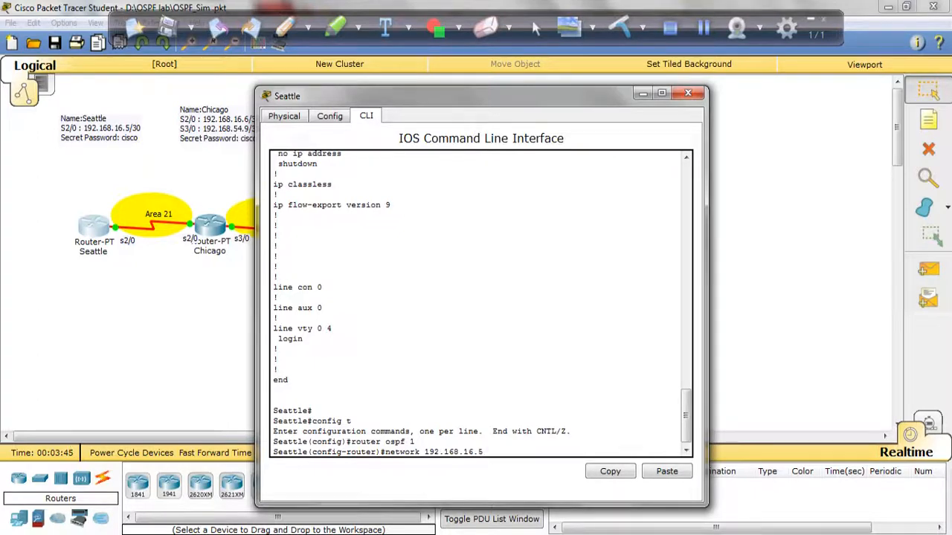
pyautogui.write('0.0.0.3')
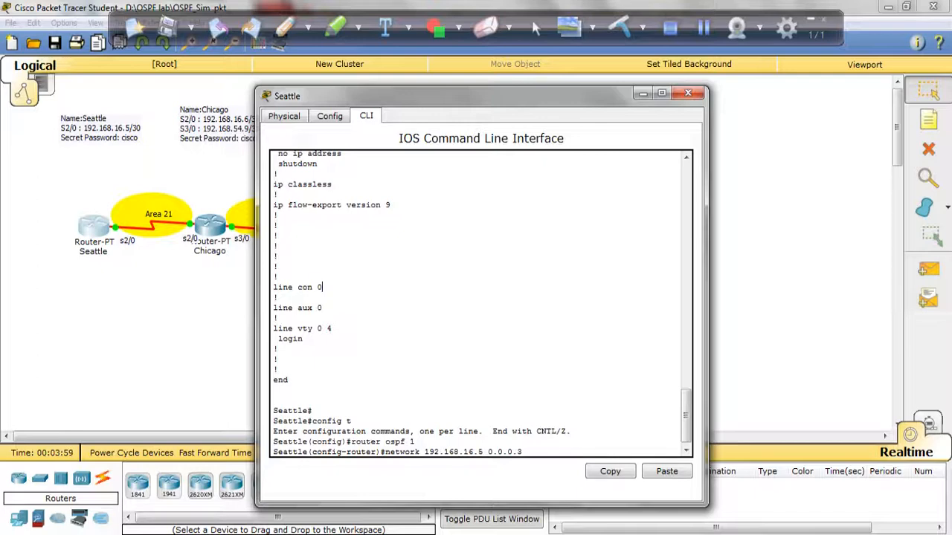
pyautogui.doubleClick(318, 287)
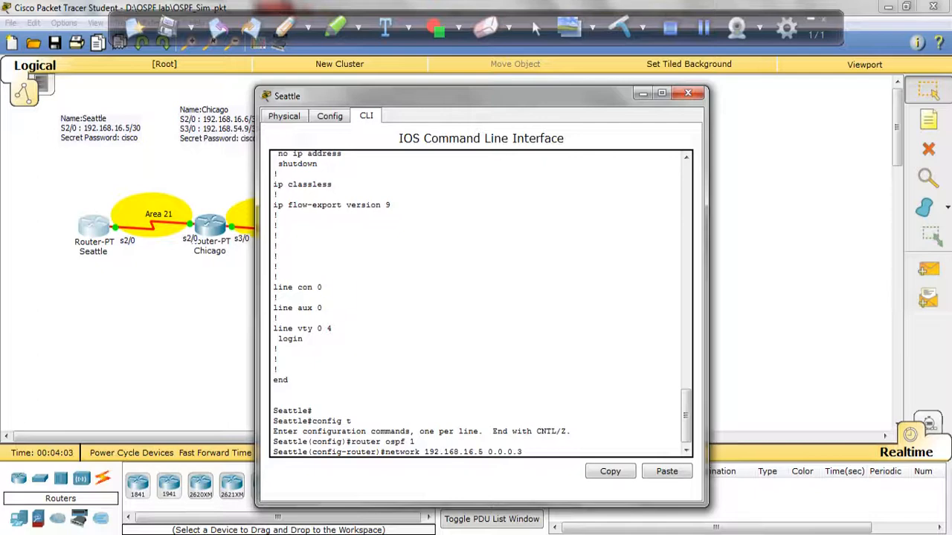
# Step: Make area 21 a stub on Seattle, save with write mem, and bring up Chicago's window
pyautogui.write('area')
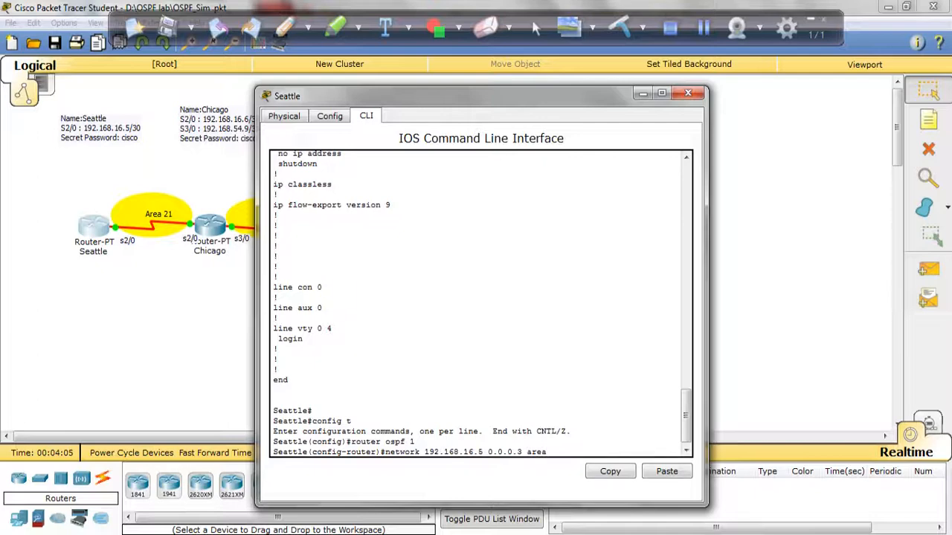
pyautogui.write('21')
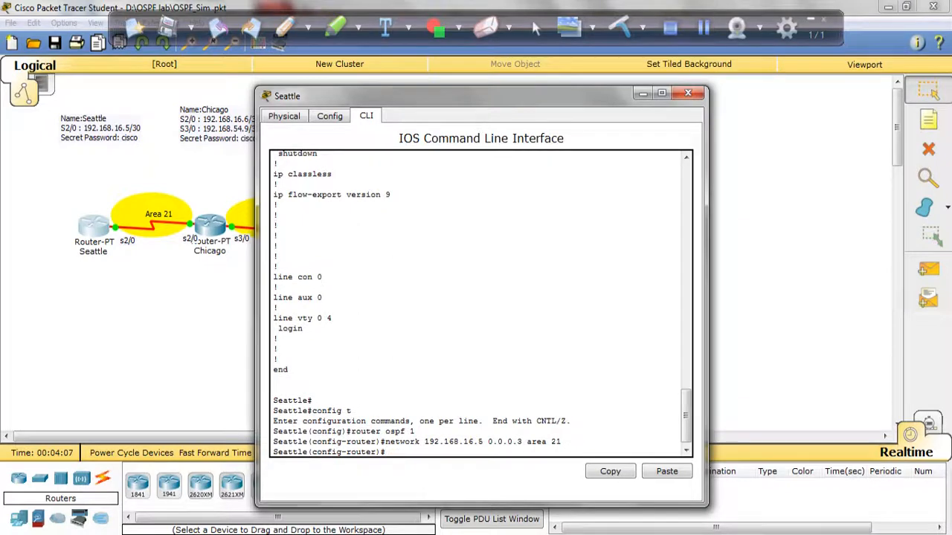
pyautogui.write('area 21')
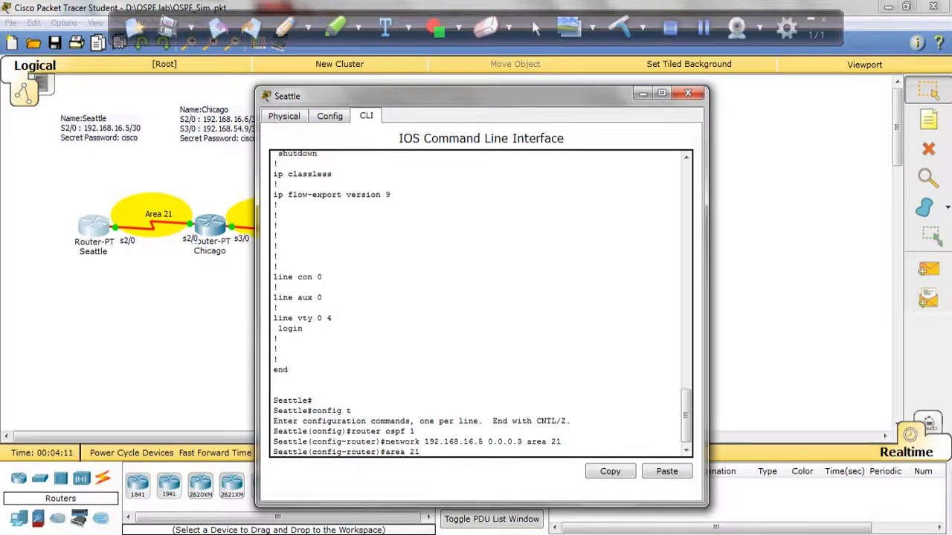
pyautogui.write('stub')
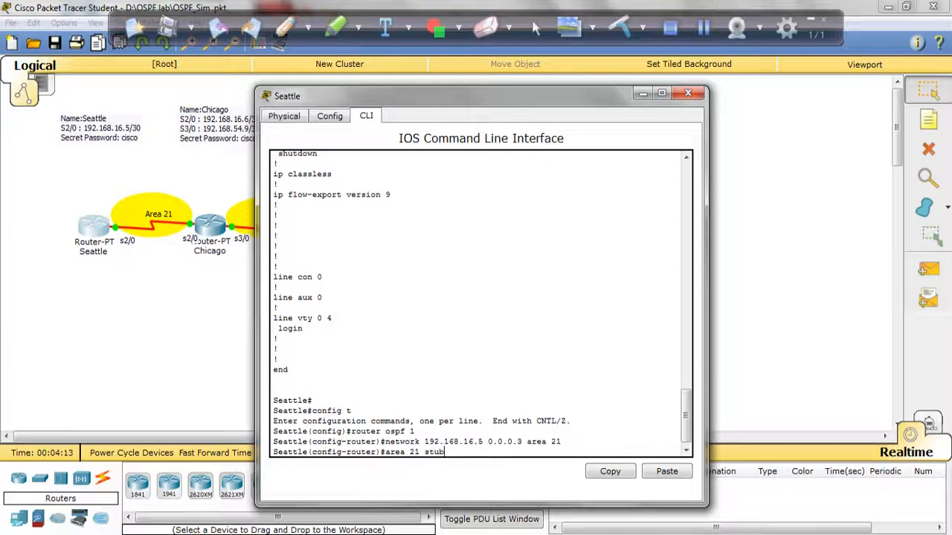
pyautogui.press('enter')
pyautogui.write('end')
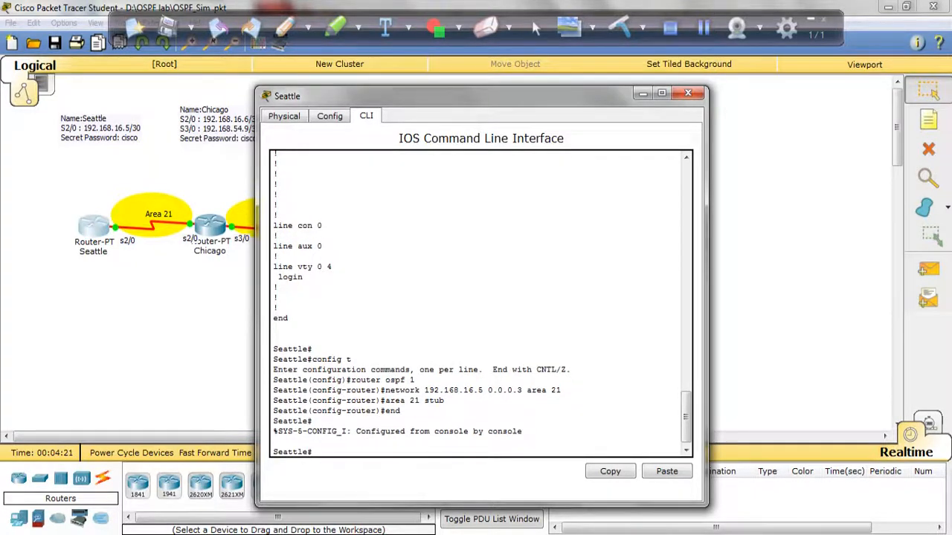
pyautogui.write('write me')
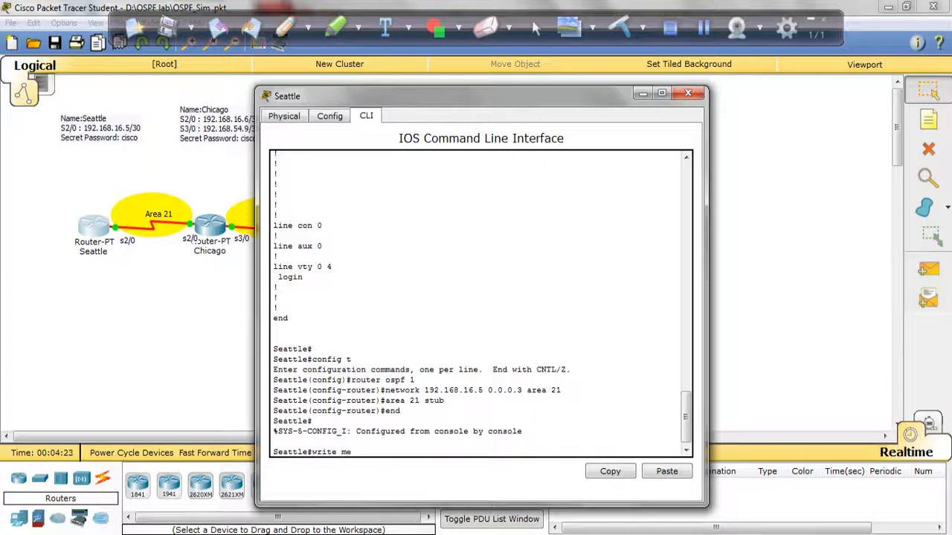
pyautogui.press('Return')
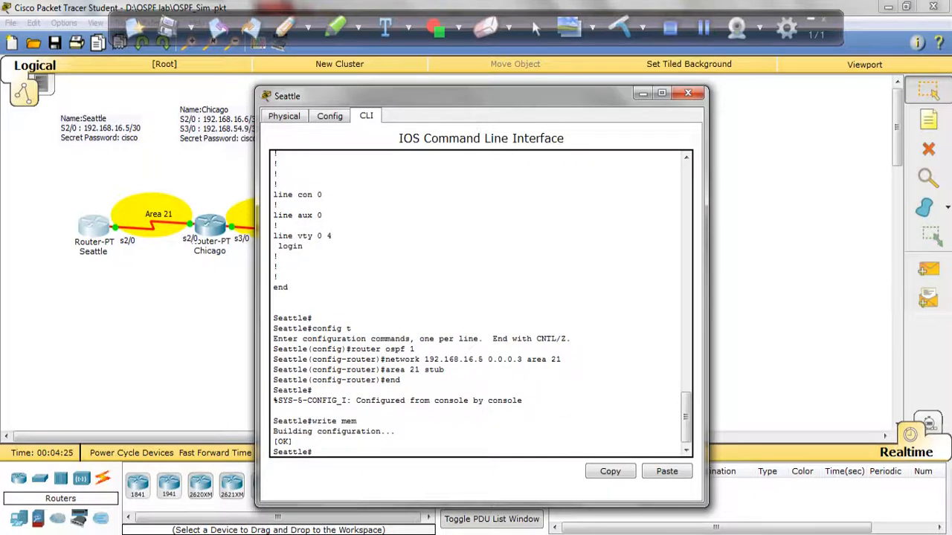
pyautogui.click(687, 92)
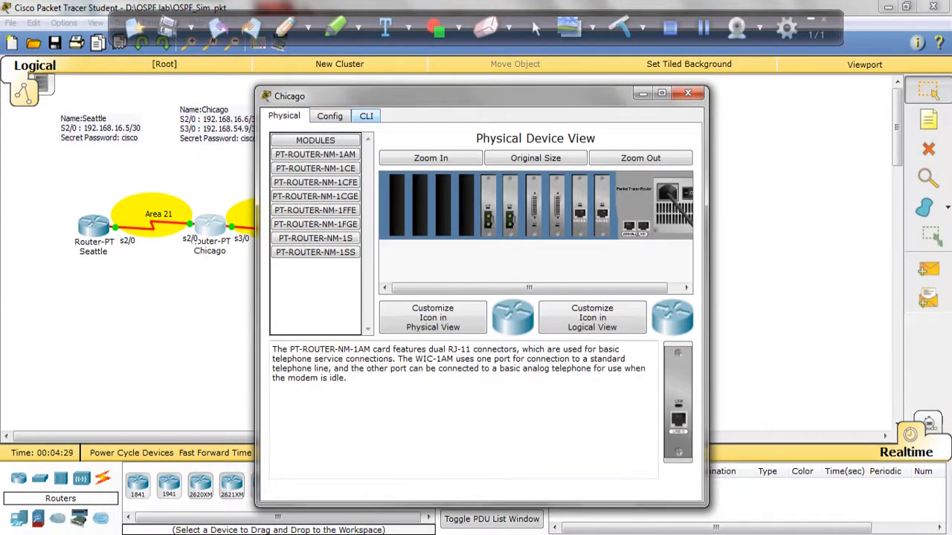
# Step: Enter privileged and global configuration on Chicago and begin router ospf 1
pyautogui.click(366, 116)
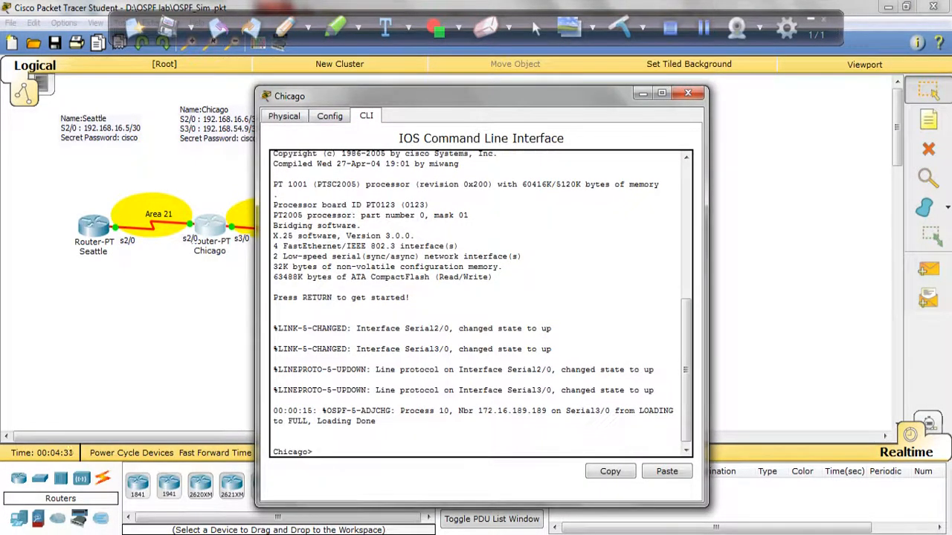
pyautogui.write('en')
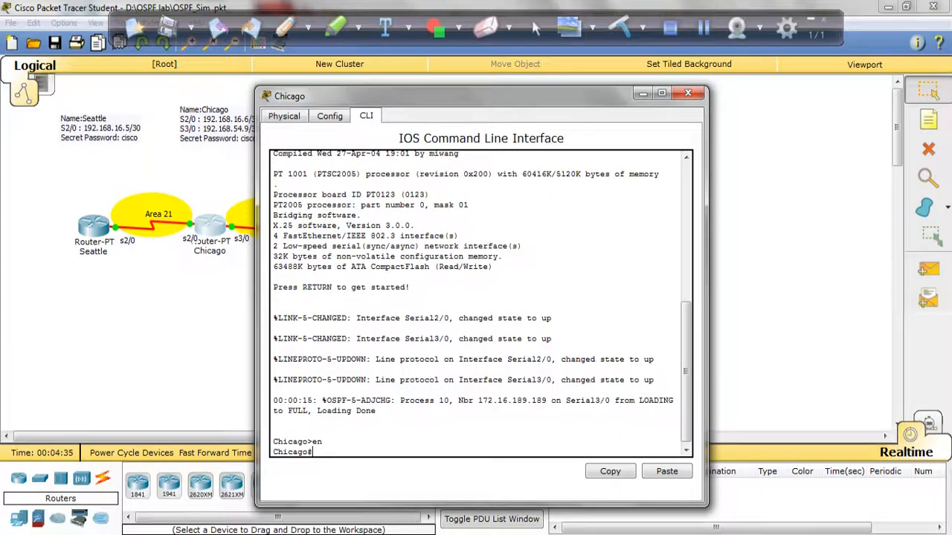
pyautogui.write('config t')
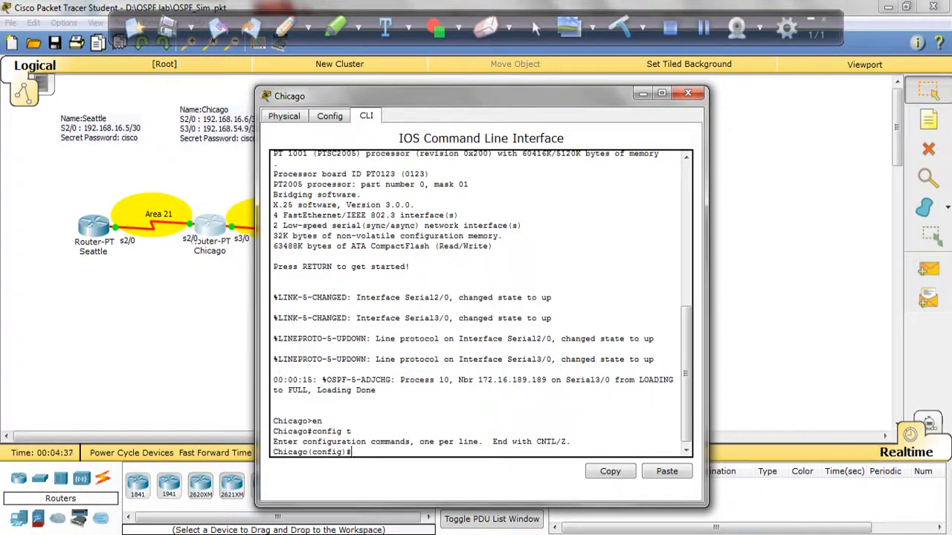
pyautogui.write('route')
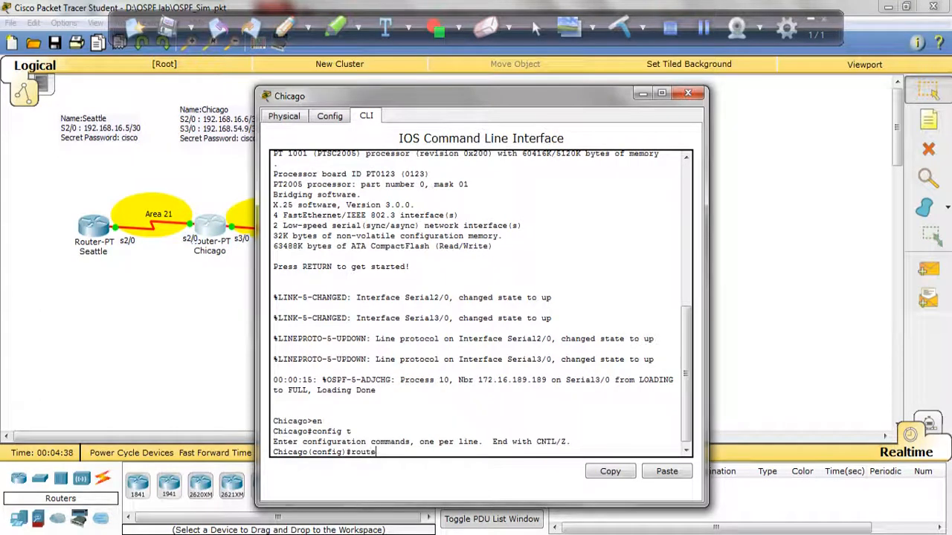
pyautogui.write('router ospf 1')
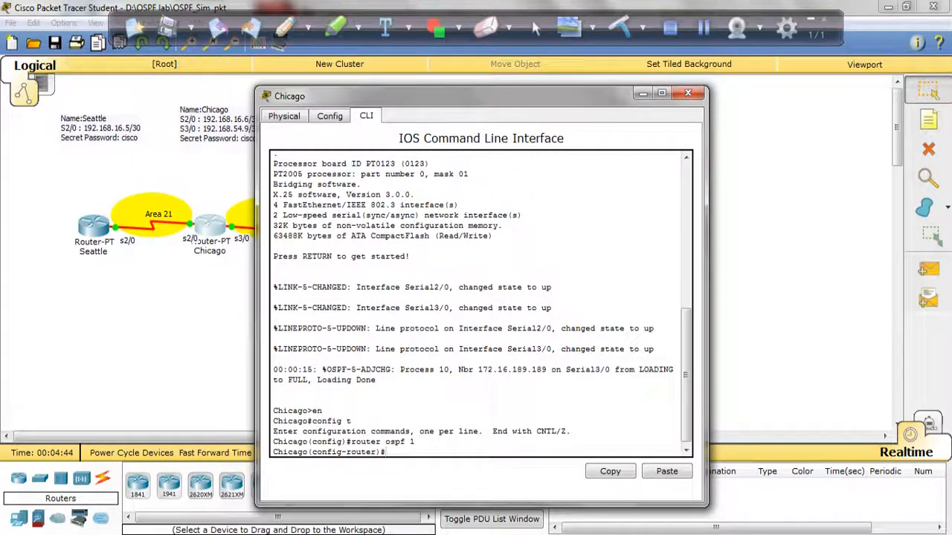
# Step: Advertise network 192.168.16.6 0.0.0.3 in OSPF area 21 on Chicago
pyautogui.write('network')
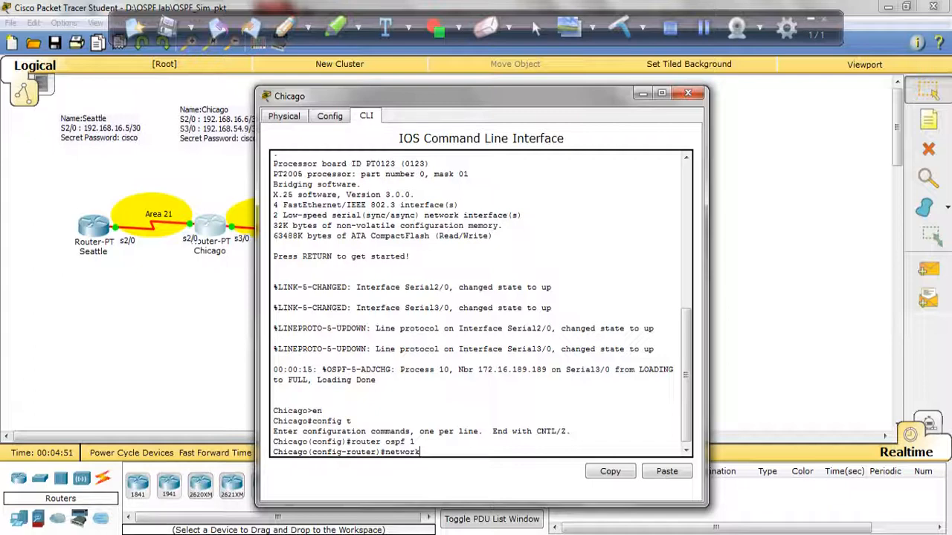
pyautogui.write('192')
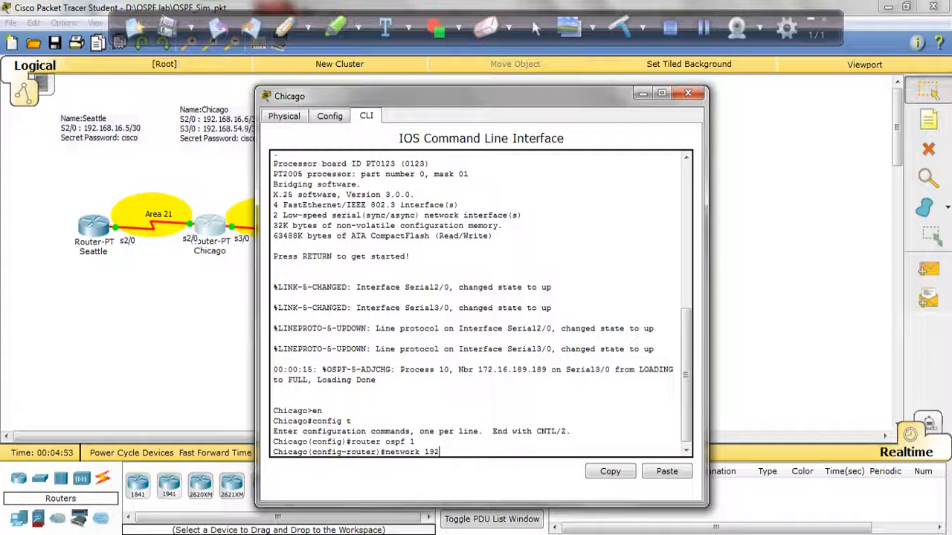
pyautogui.write('.')
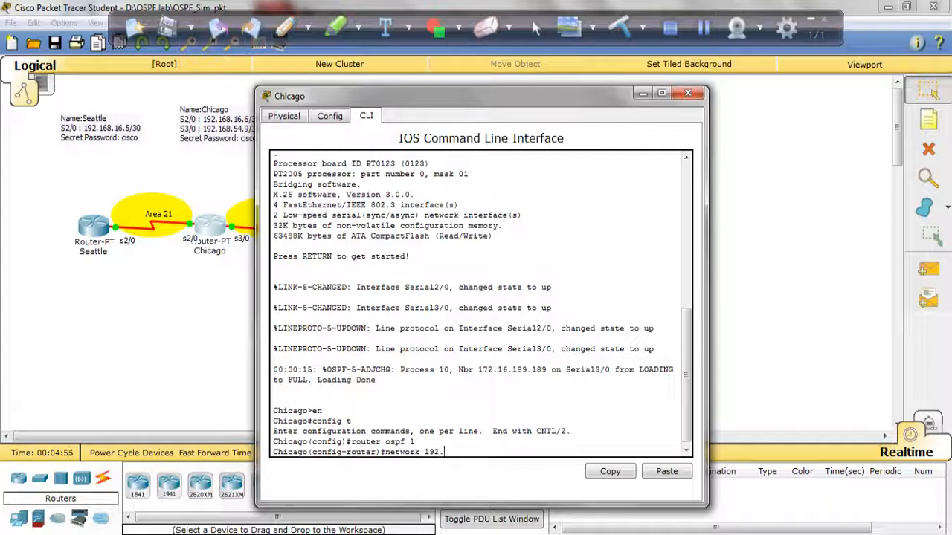
pyautogui.write('168')
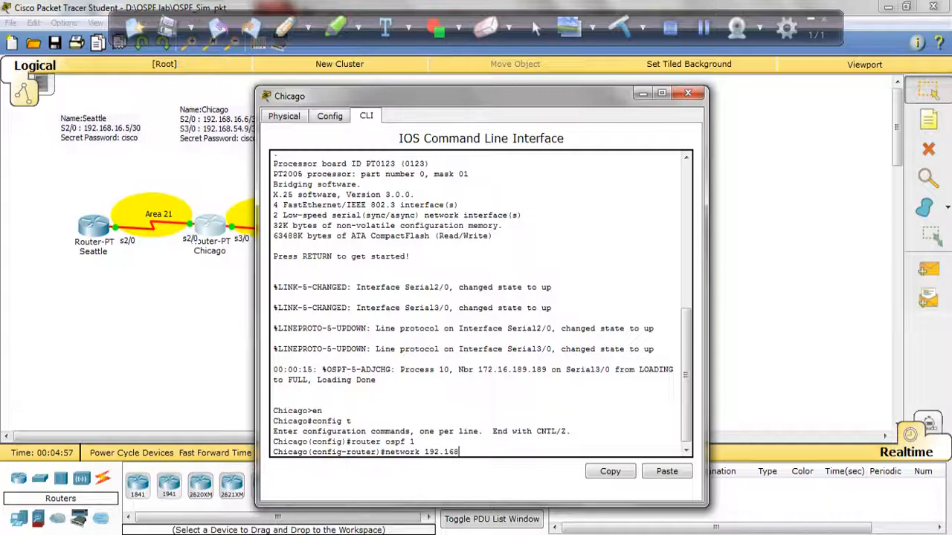
pyautogui.write('.1')
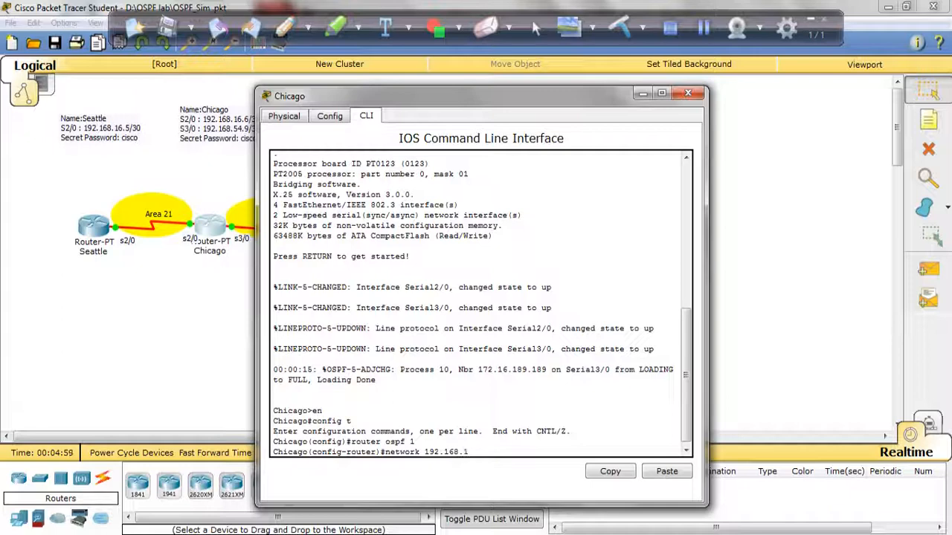
pyautogui.write('6.6')
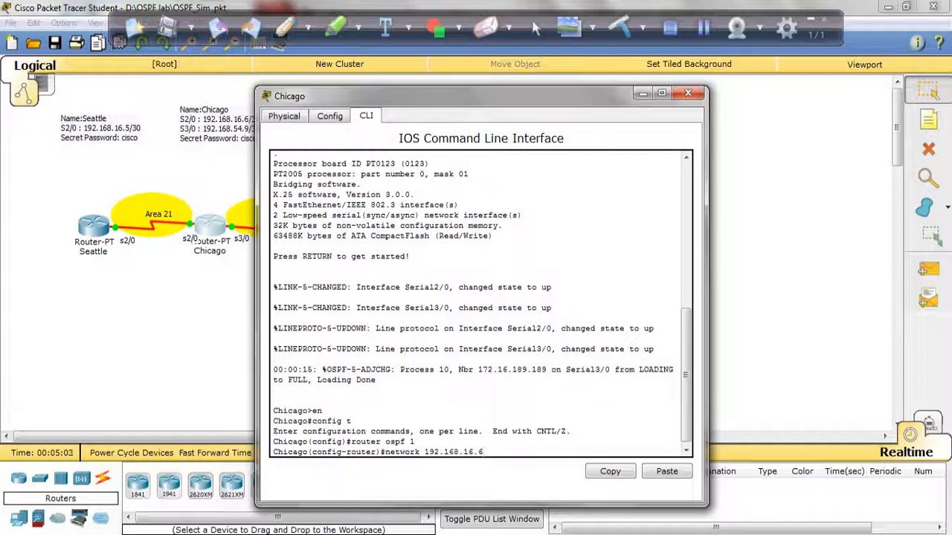
pyautogui.write('0.0.0.3')
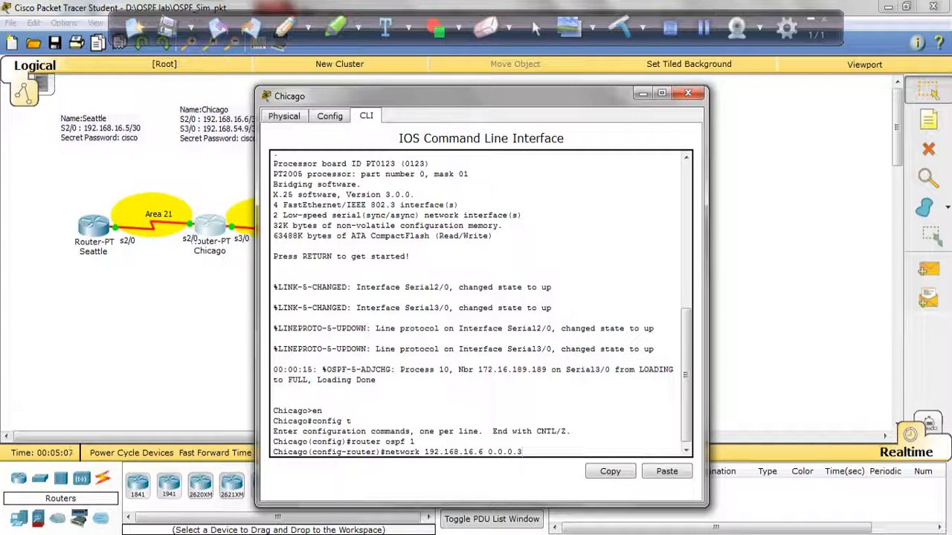
pyautogui.write('area')
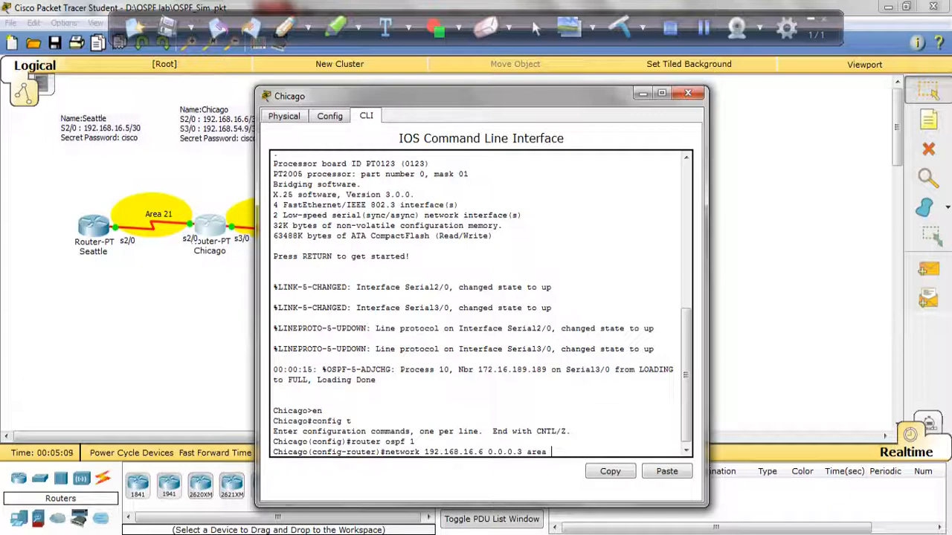
pyautogui.write('21')
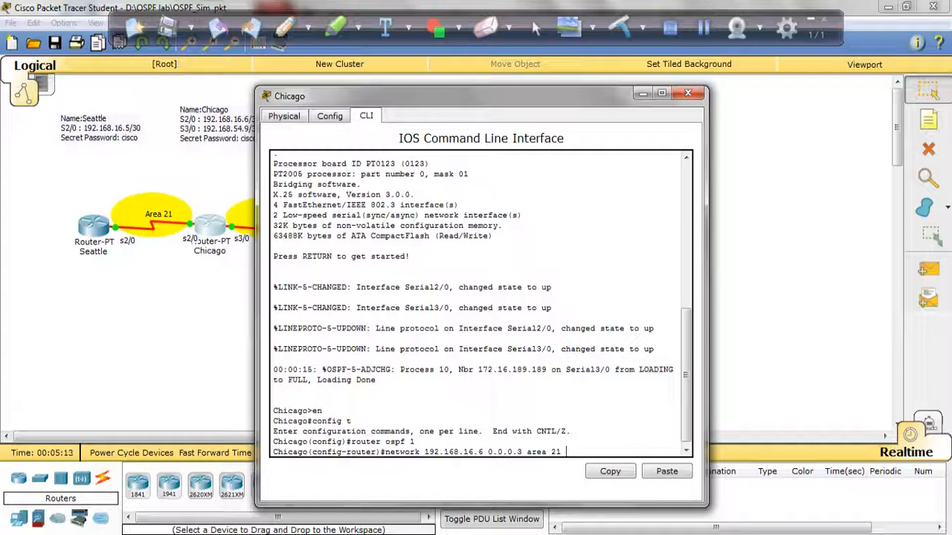
pyautogui.press('enter')
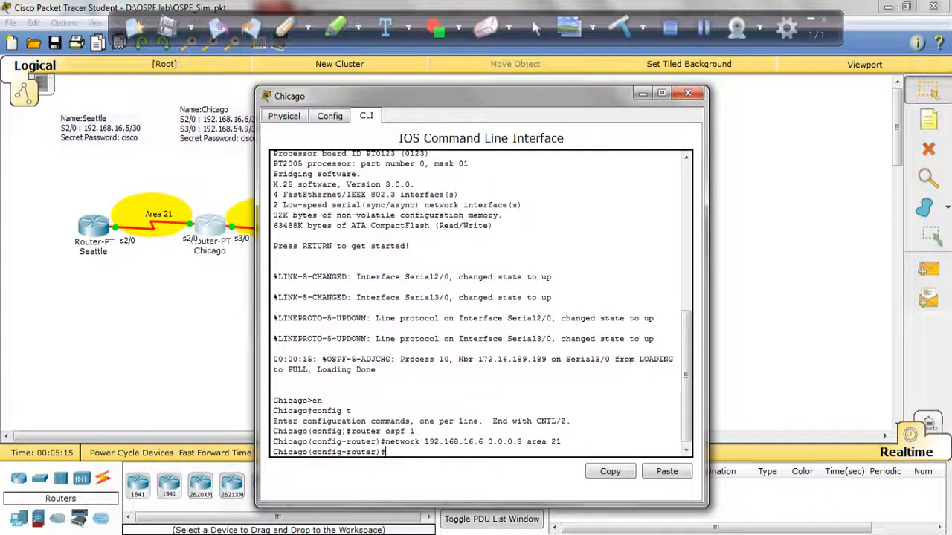
# Step: Attempt 'area 21 no-summary' on Chicago, which IOS rejects as invalid input
pyautogui.write('area 21 no')
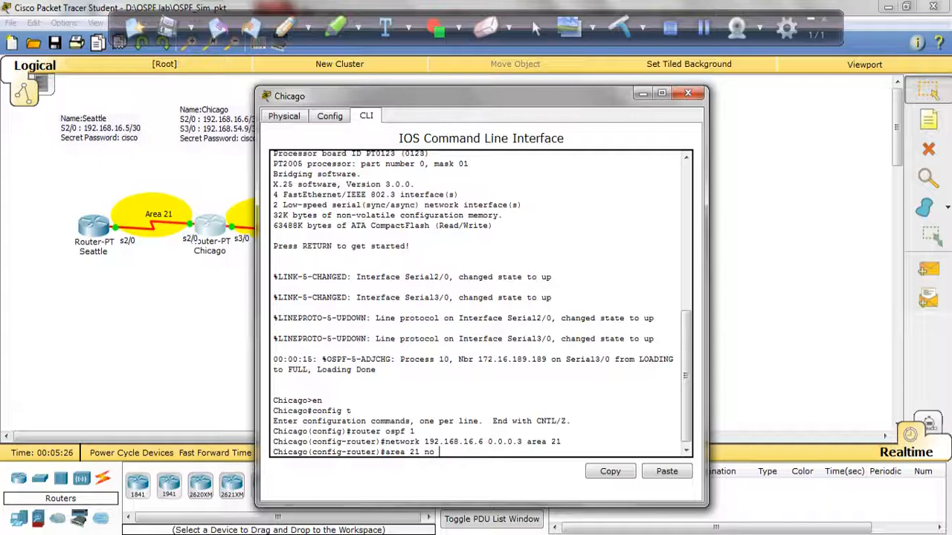
pyautogui.write('-')
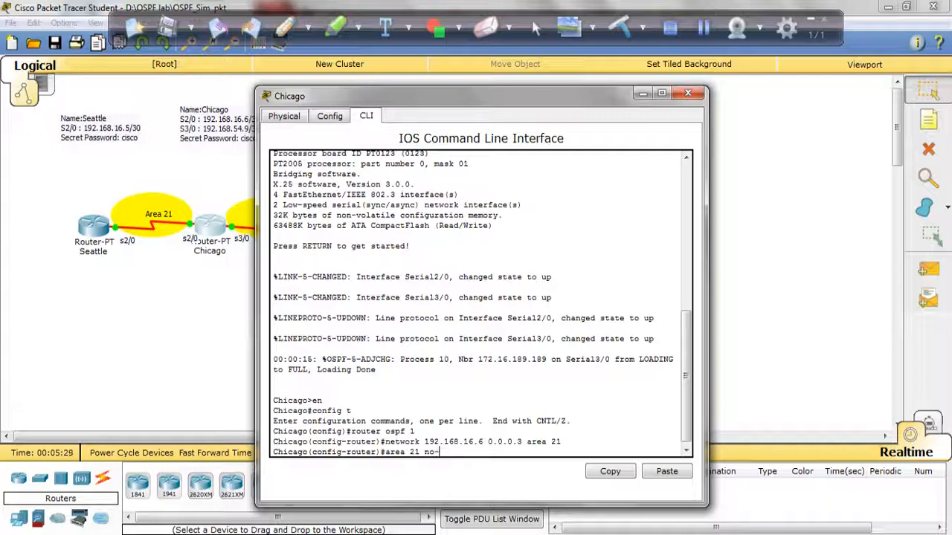
pyautogui.write('summary')
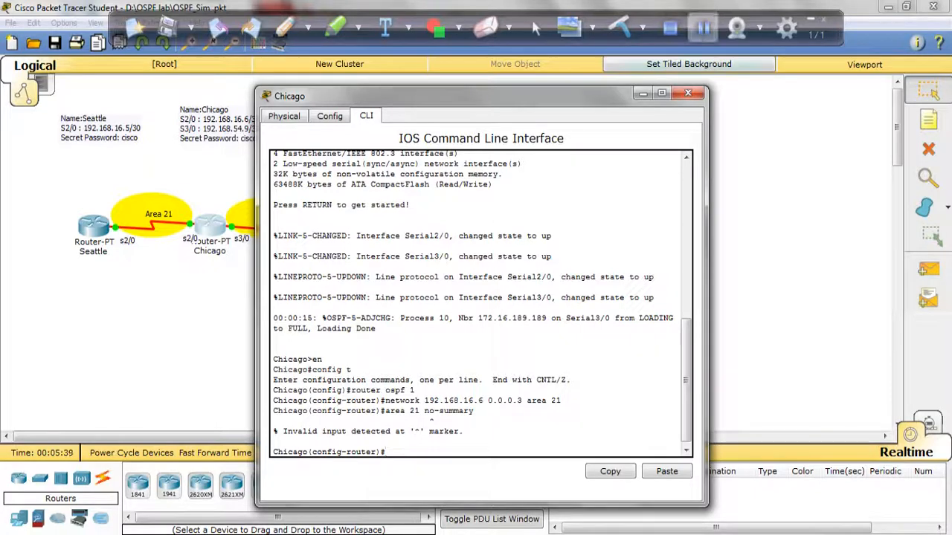
pyautogui.moveTo(702, 29)
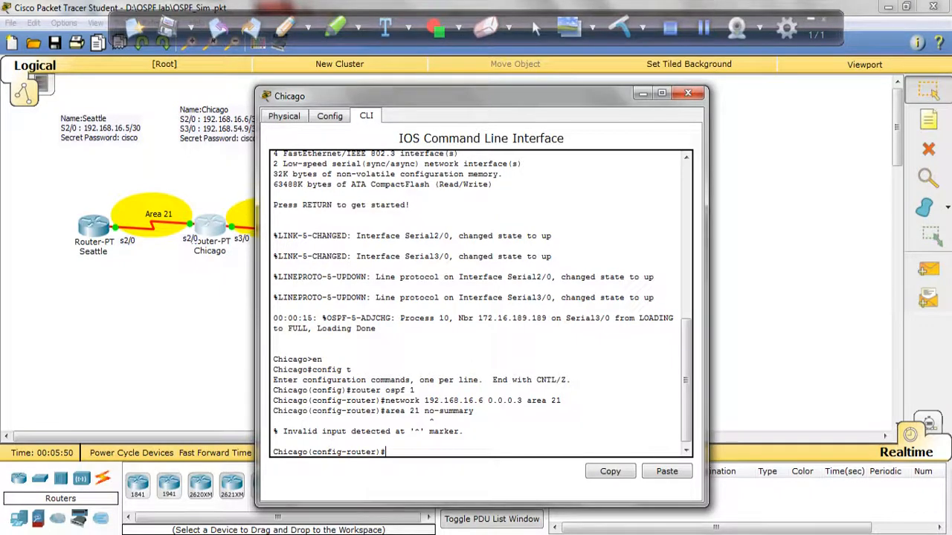
# Step: Configure 'area 21 stub no-summary' on Chicago and leave configuration with end
pyautogui.write('area 21 no-summary')
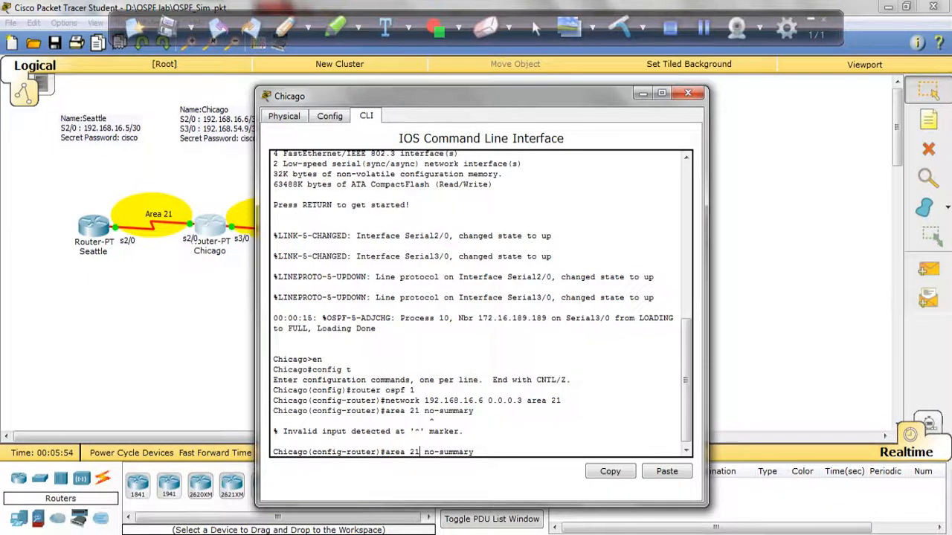
pyautogui.write('stub')
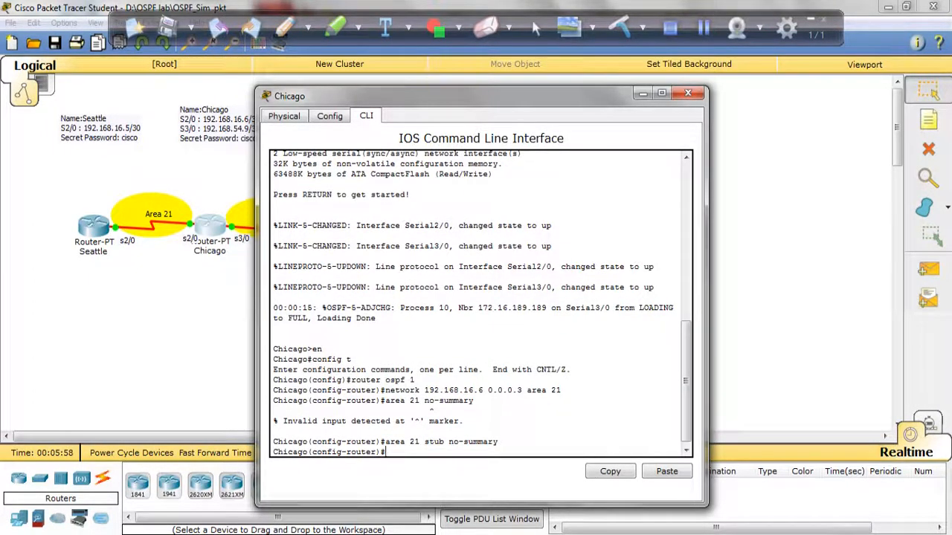
pyautogui.write('end')
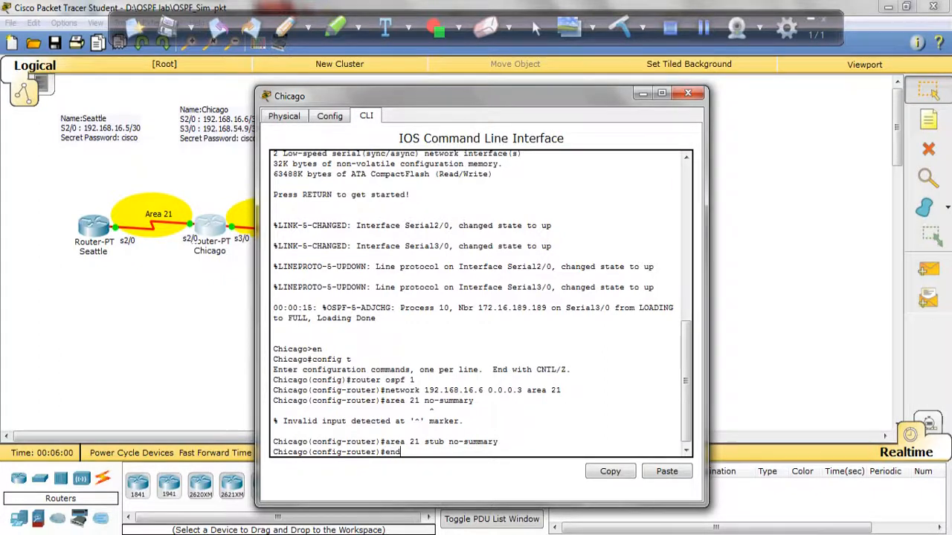